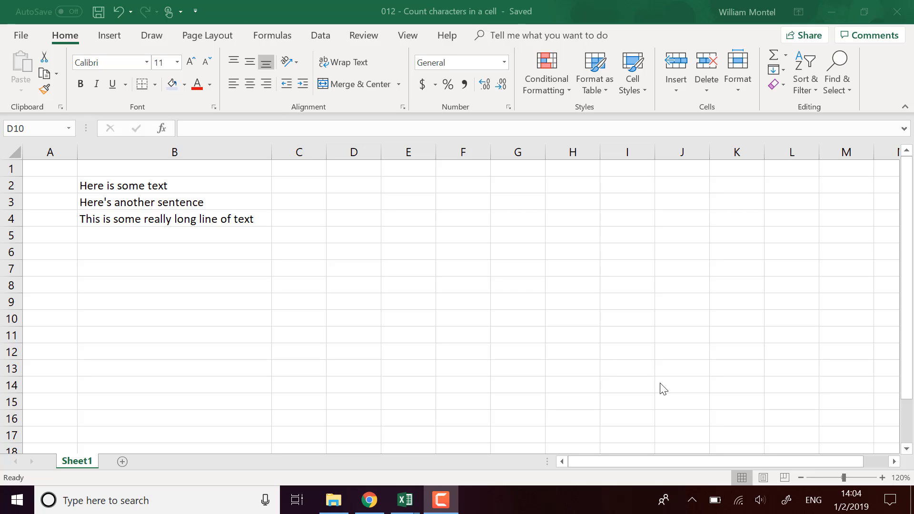
{"action": "mouse_move", "coordinate": [462, 93]}
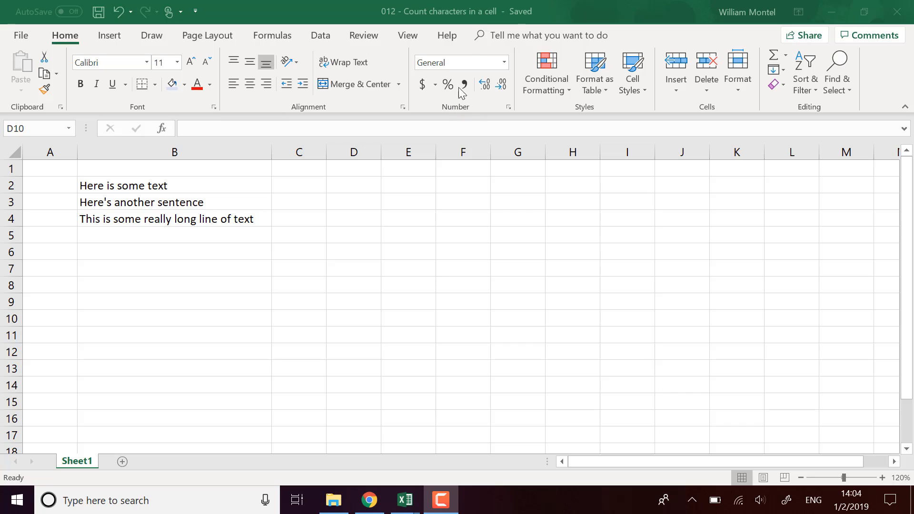
Enter =LEN(B2) in C2 to count 17 characters, then test it by editing B2.
{"action": "left_click", "coordinate": [354, 251]}
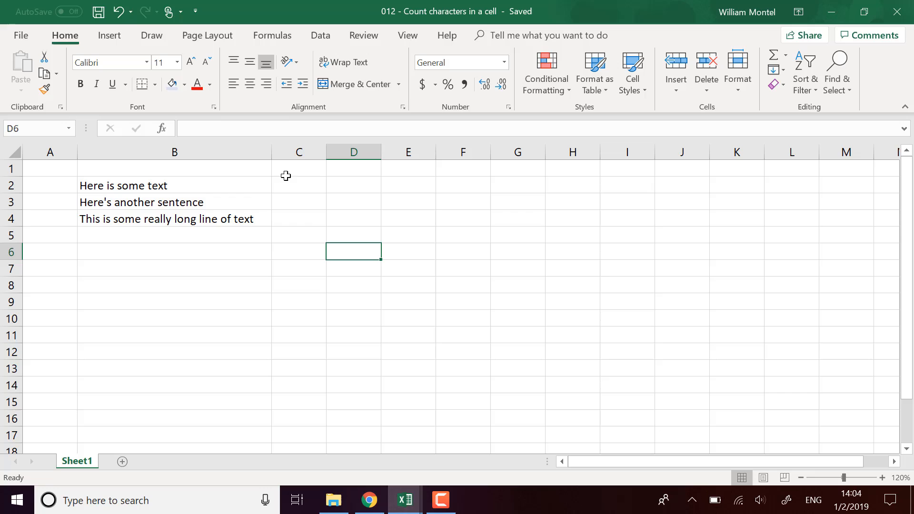
{"action": "left_click", "coordinate": [353, 184]}
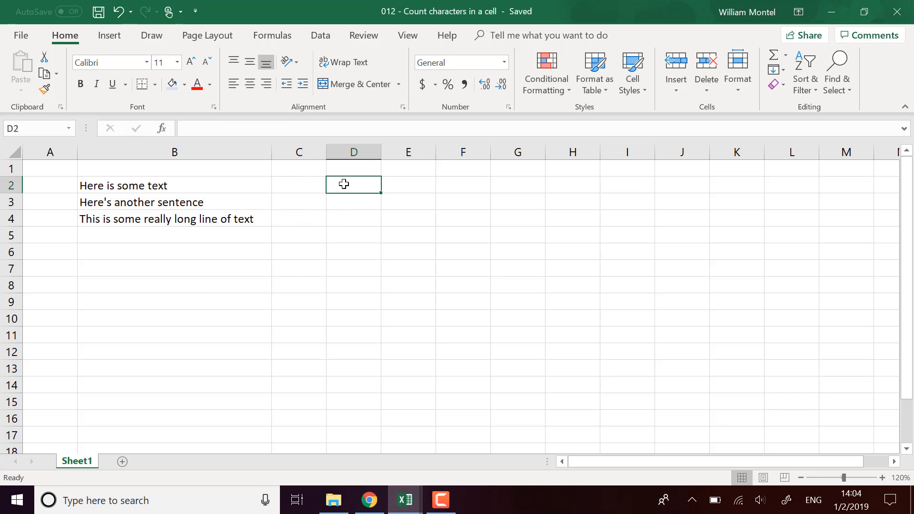
{"action": "mouse_move", "coordinate": [335, 185]}
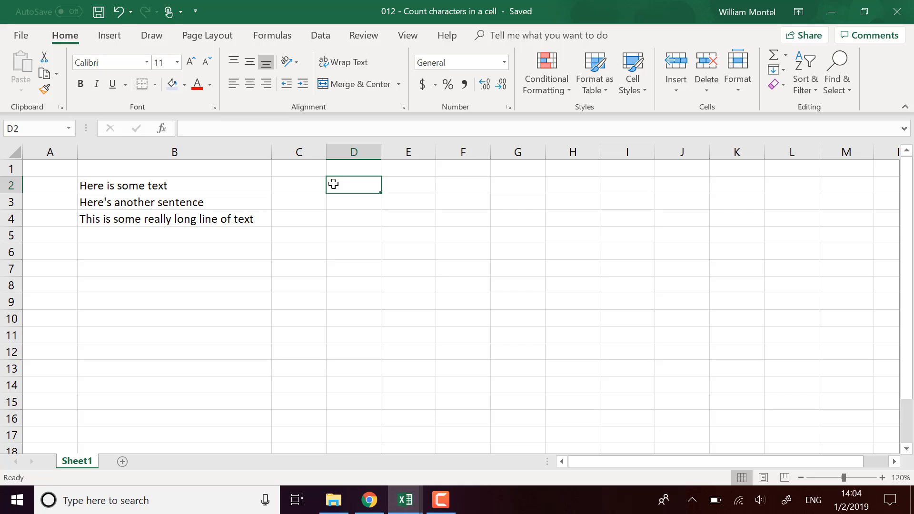
{"action": "left_click", "coordinate": [298, 184]}
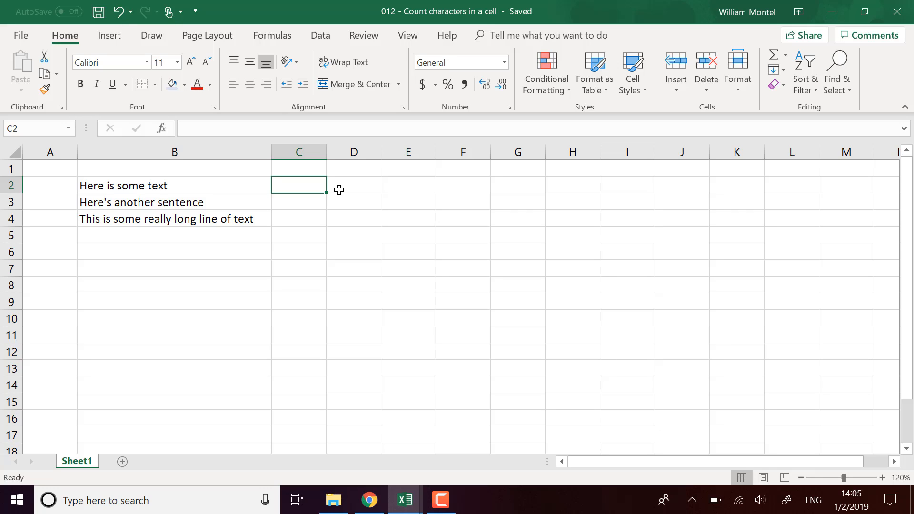
{"action": "mouse_move", "coordinate": [276, 196]}
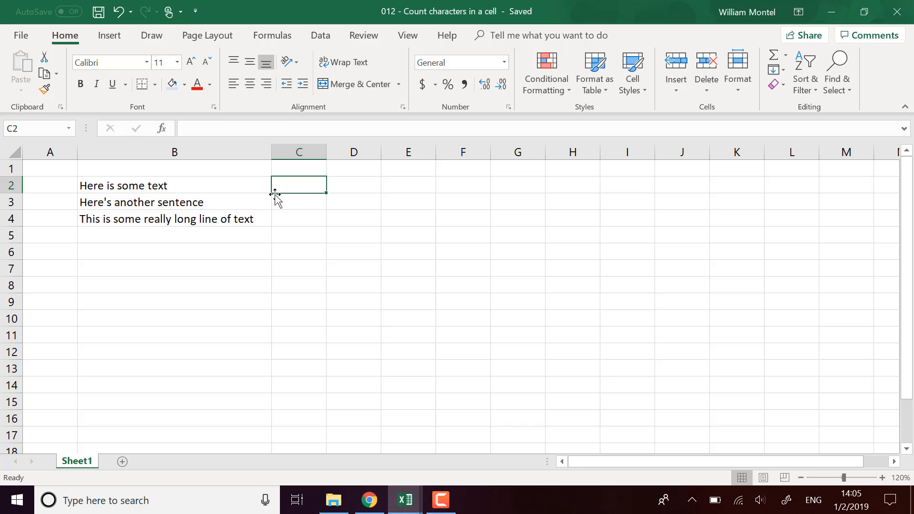
{"action": "mouse_move", "coordinate": [354, 197]}
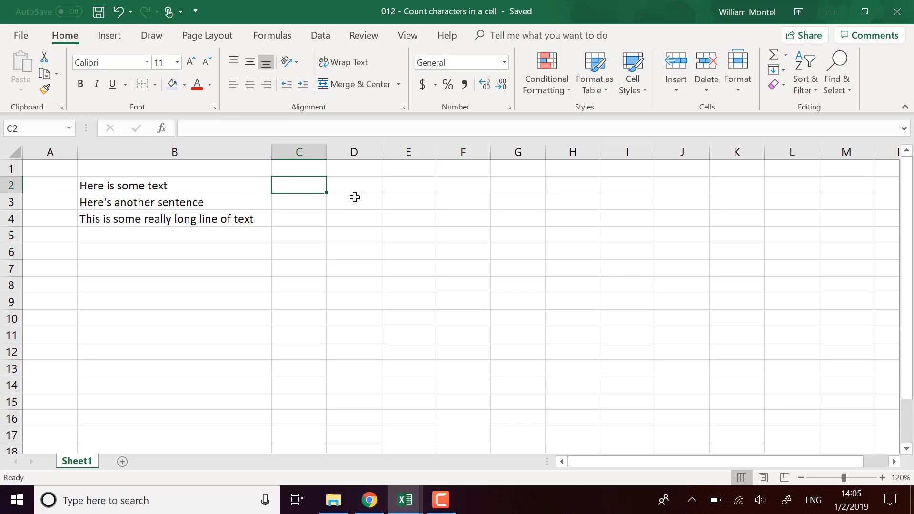
{"action": "type", "text": "=len"}
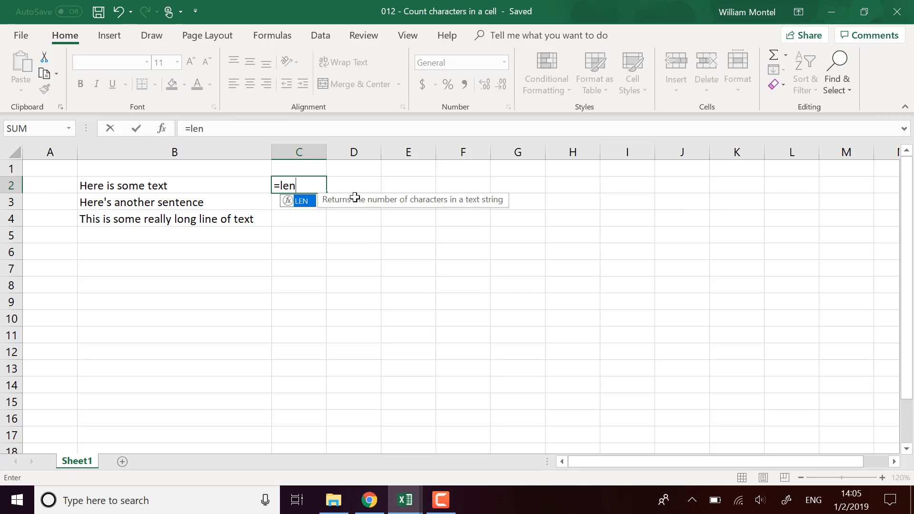
{"action": "type", "text": "(B2"}
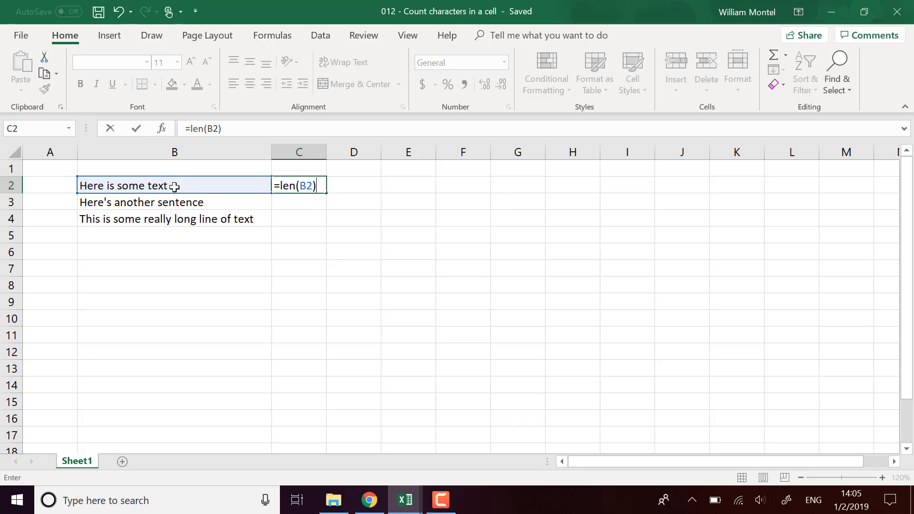
{"action": "key", "text": "enter"}
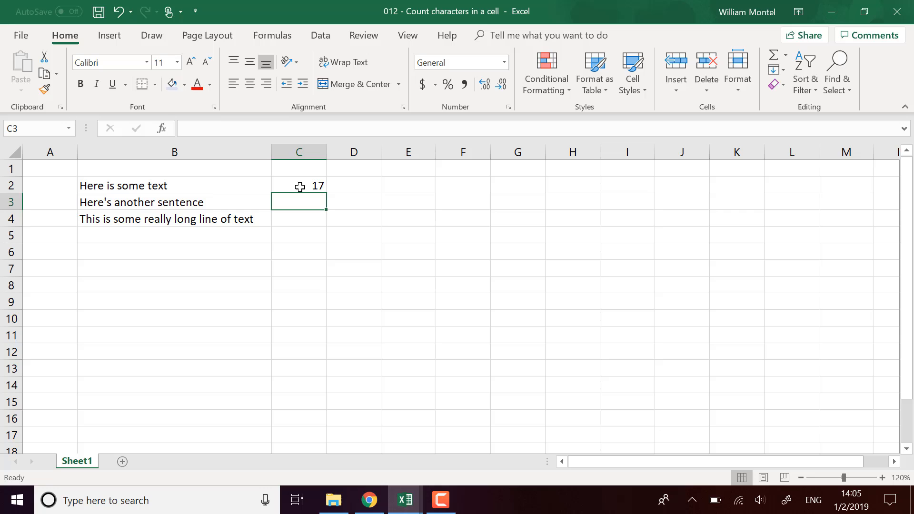
{"action": "mouse_move", "coordinate": [237, 192]}
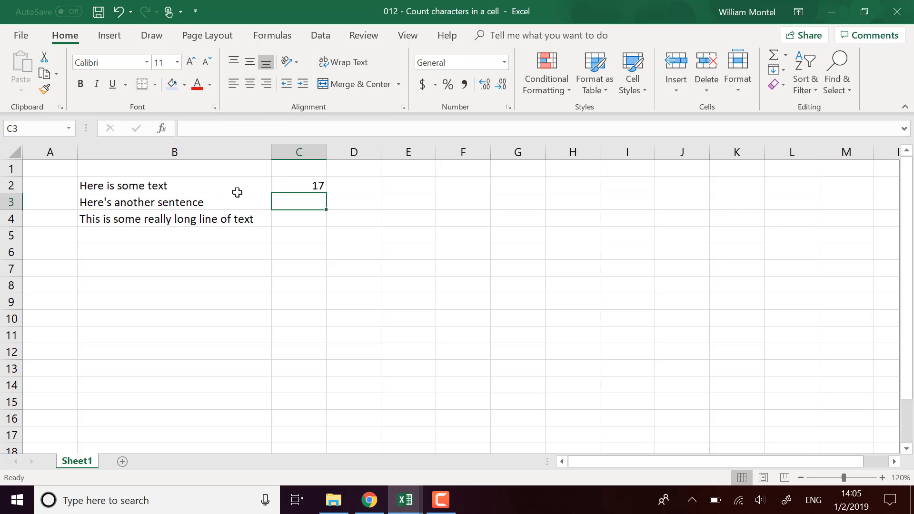
{"action": "mouse_move", "coordinate": [128, 188]}
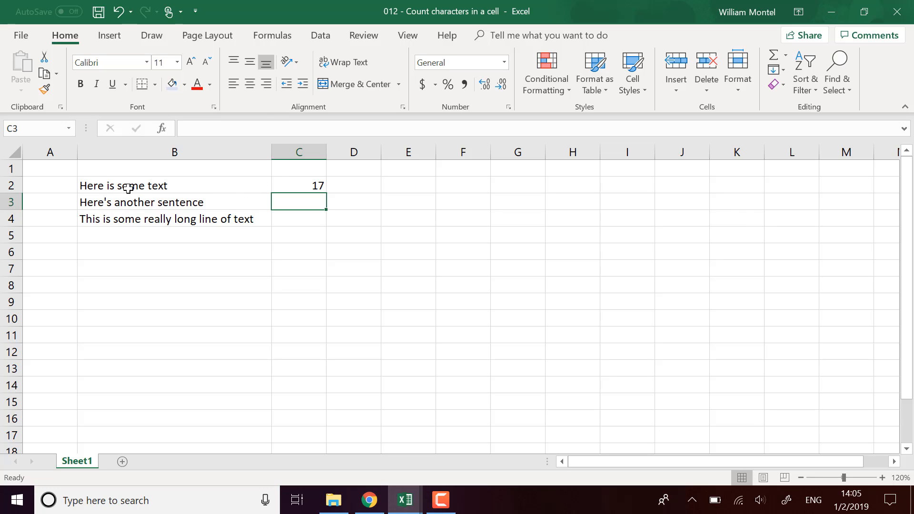
{"action": "double_click", "coordinate": [123, 186]}
{"action": "type", "text": "e i"}
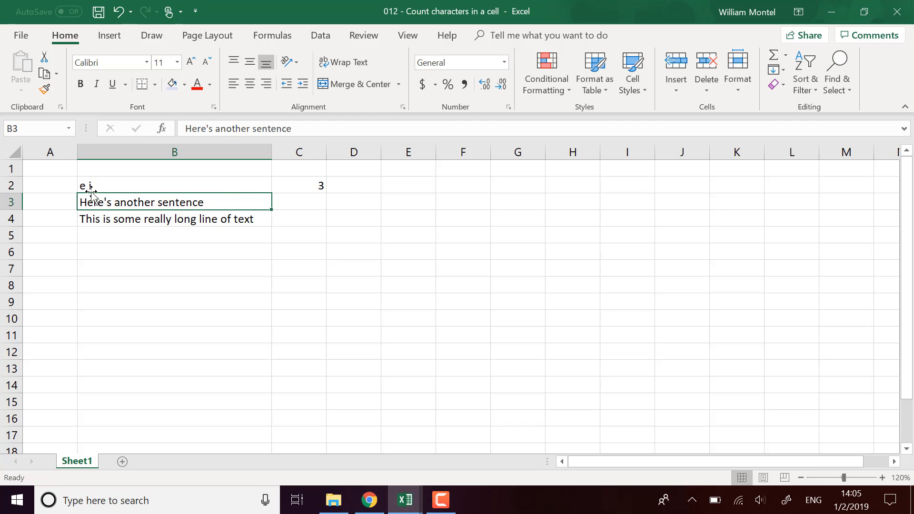
{"action": "mouse_move", "coordinate": [136, 108]}
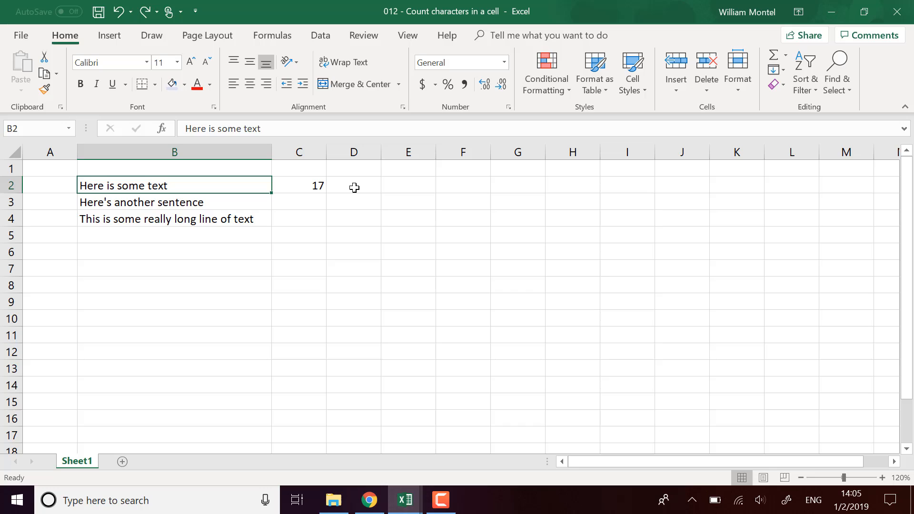
Label C1 'with spaces' and E1 'without spaces' above the count columns.
{"action": "left_click", "coordinate": [299, 169]}
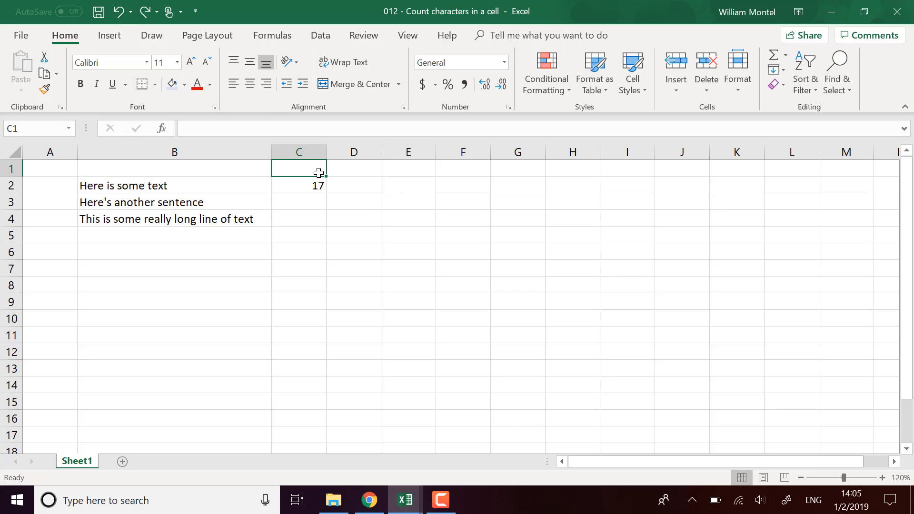
{"action": "type", "text": "with spaces"}
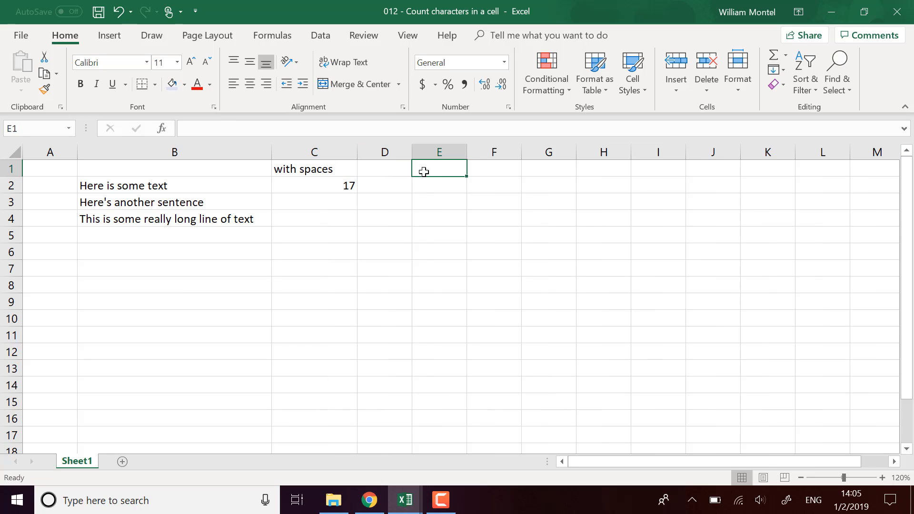
{"action": "type", "text": "with"}
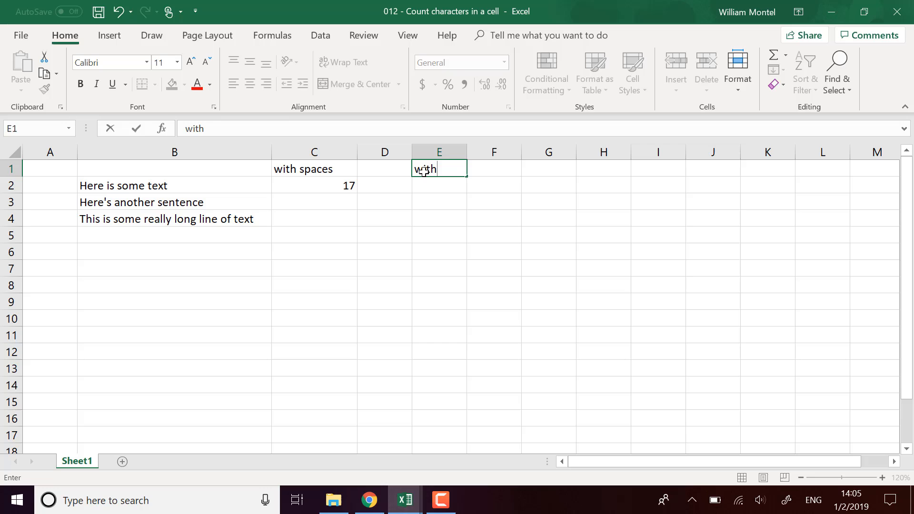
{"action": "type", "text": "out"}
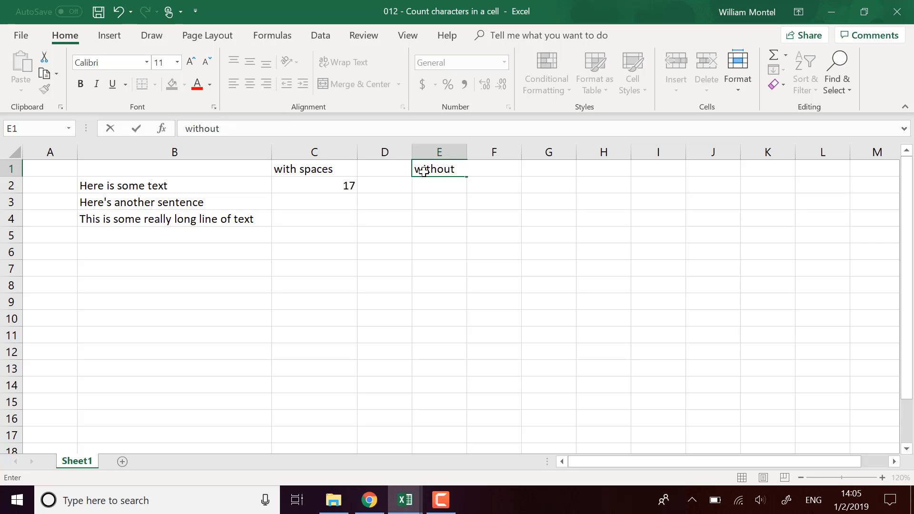
{"action": "type", "text": "spaces"}
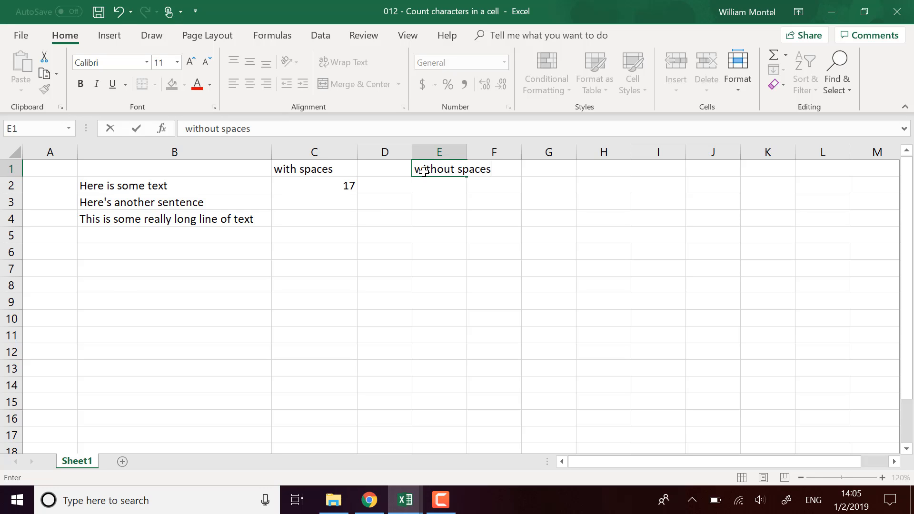
{"action": "key", "text": "enter"}
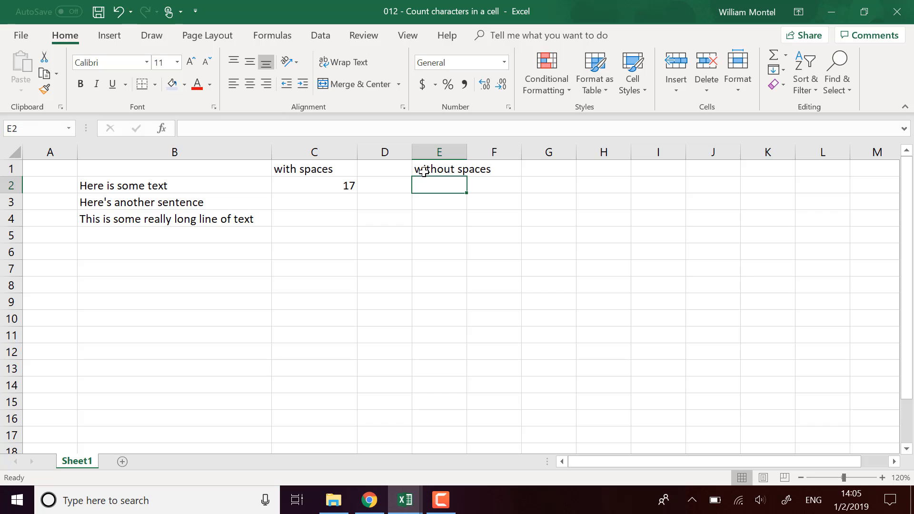
{"action": "left_click", "coordinate": [315, 185]}
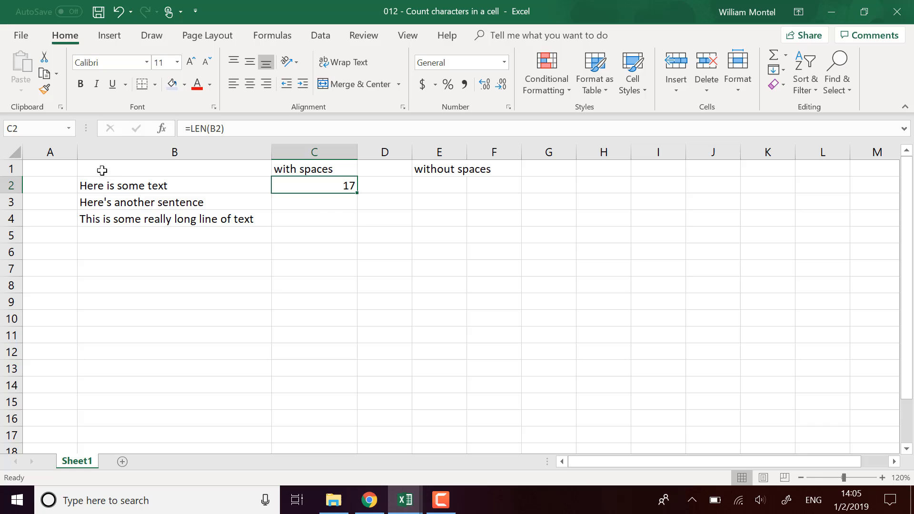
{"action": "left_click", "coordinate": [439, 184]}
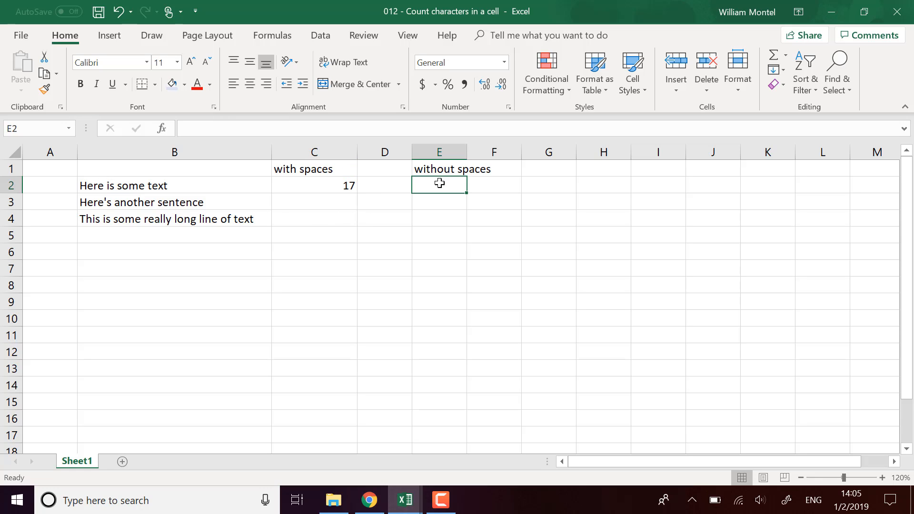
Enter =LEN(SUBSTITUTE(B2," ","")) in E2, showing 14 characters without spaces.
{"action": "type", "text": "=sub"}
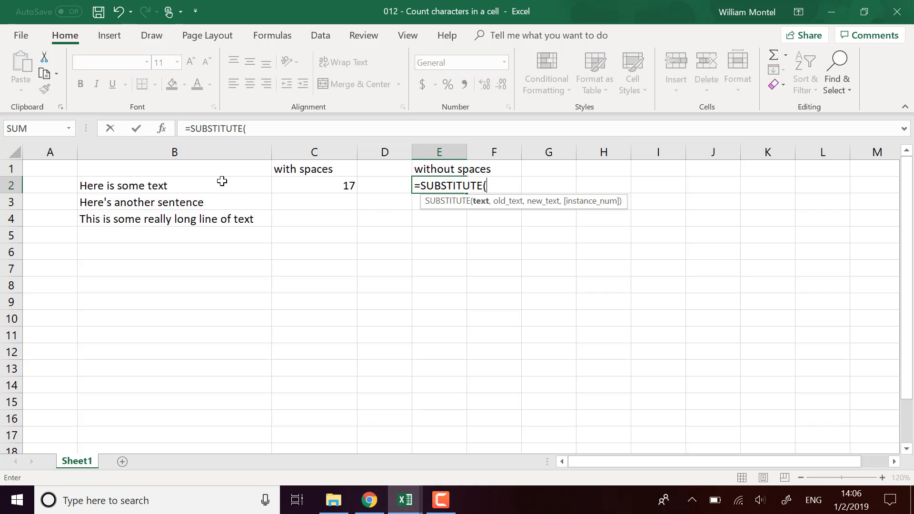
{"action": "left_click", "coordinate": [174, 186]}
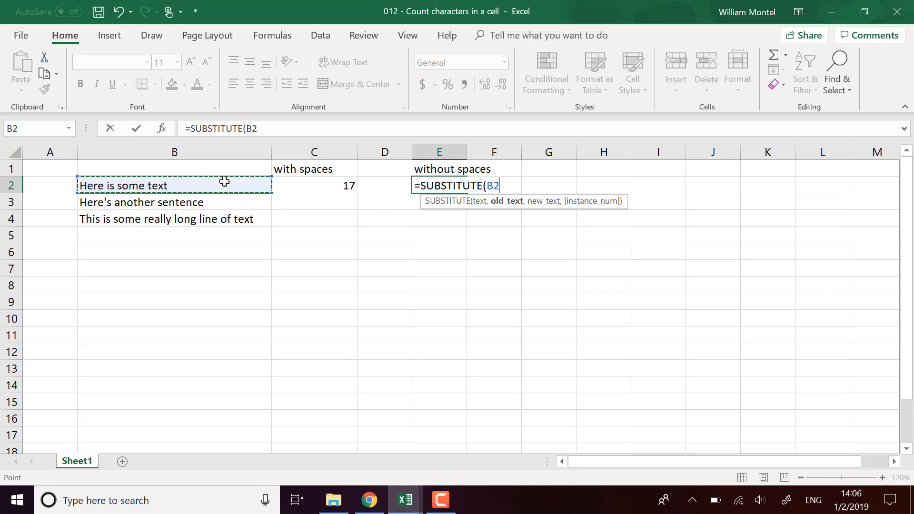
{"action": "type", "text": ",\" \",\"\")"}
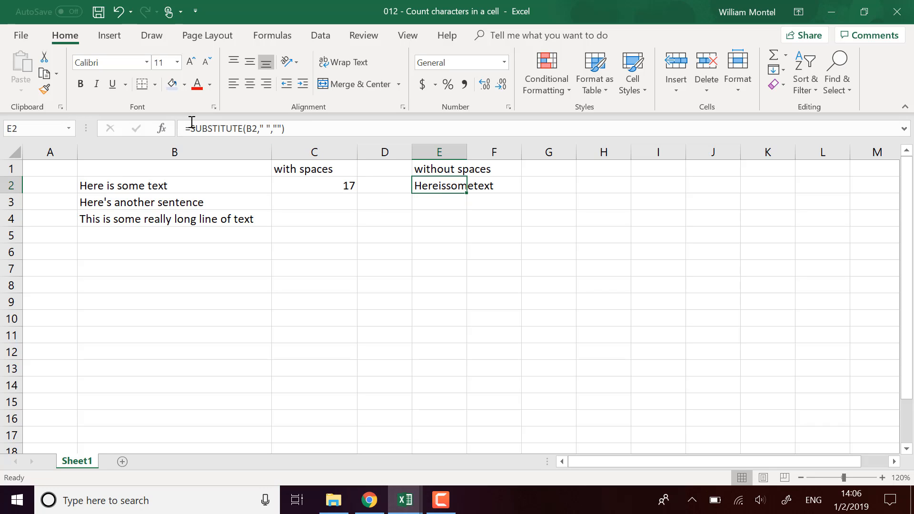
{"action": "type", "text": "=len("}
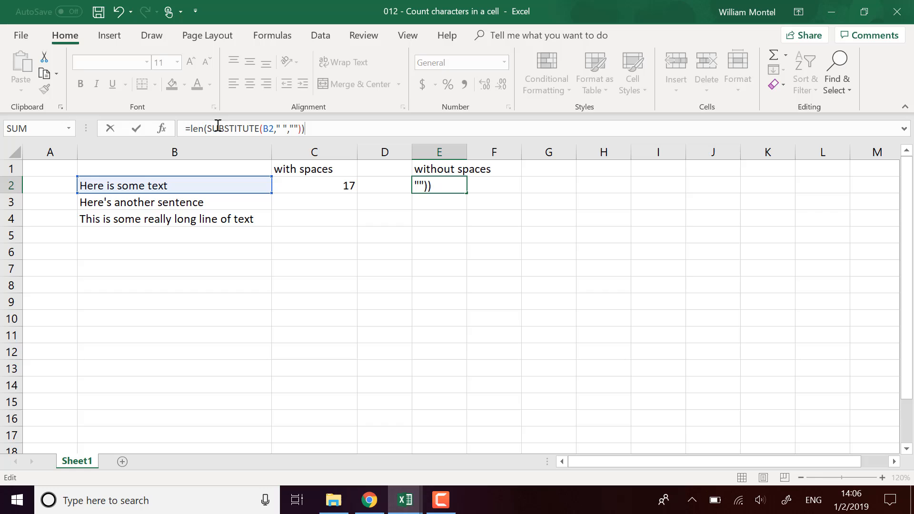
{"action": "mouse_move", "coordinate": [336, 199]}
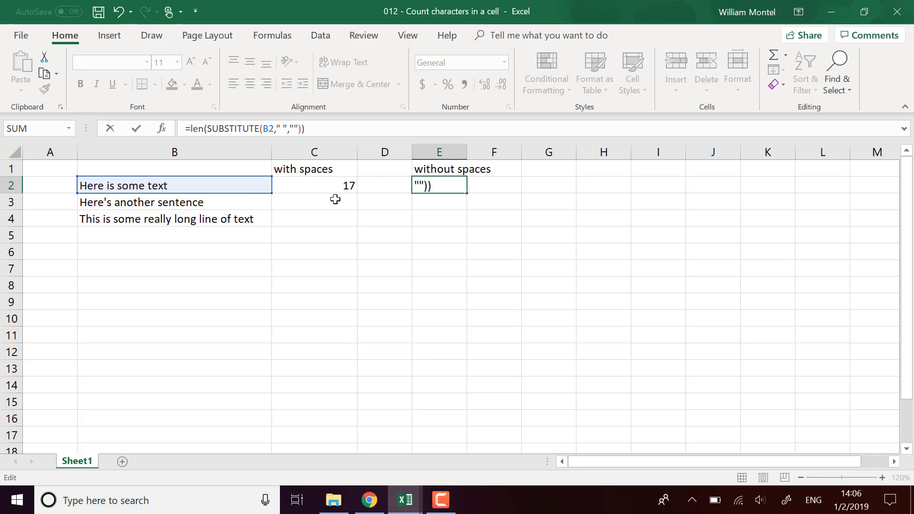
{"action": "key", "text": "enter"}
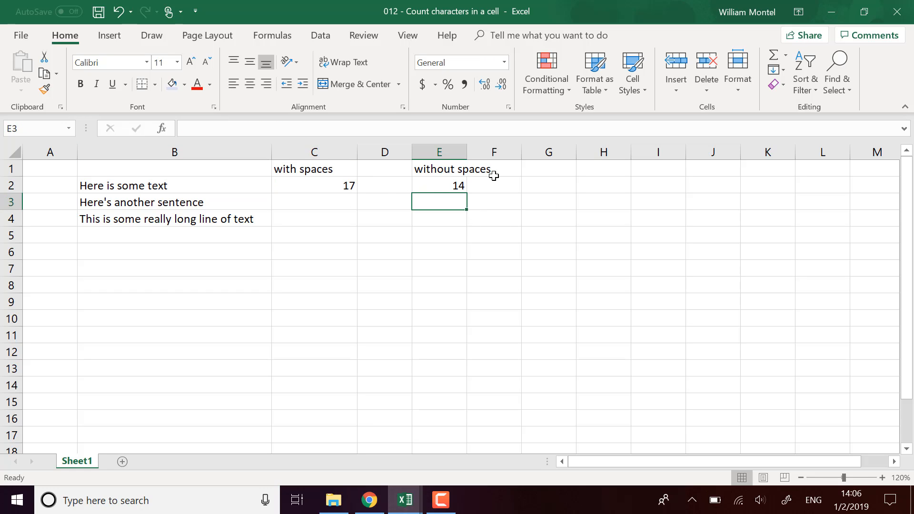
{"action": "left_click", "coordinate": [314, 185]}
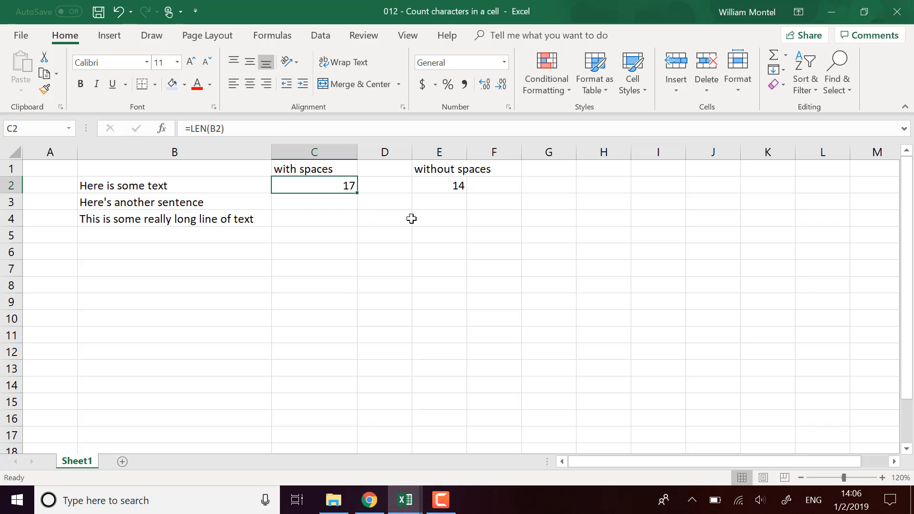
{"action": "mouse_move", "coordinate": [357, 194]}
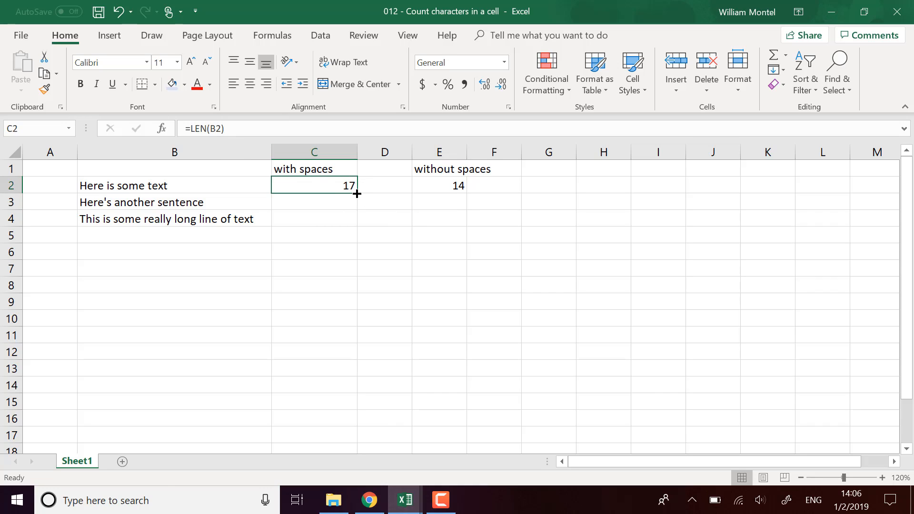
{"action": "mouse_move", "coordinate": [98, 182]}
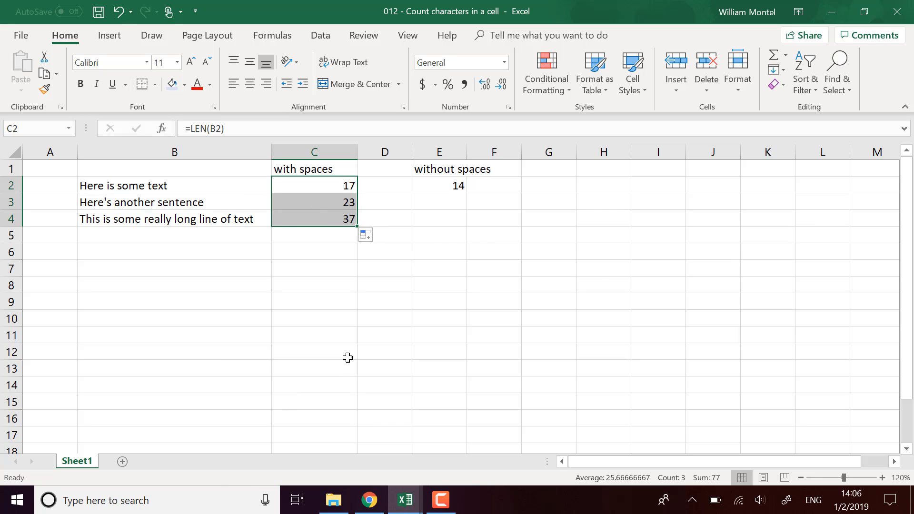
{"action": "mouse_move", "coordinate": [188, 208]}
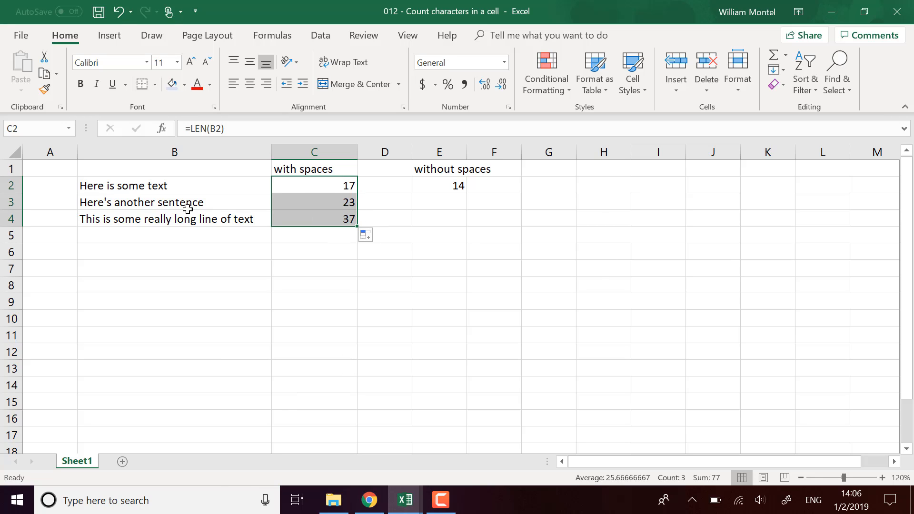
{"action": "mouse_move", "coordinate": [195, 226]}
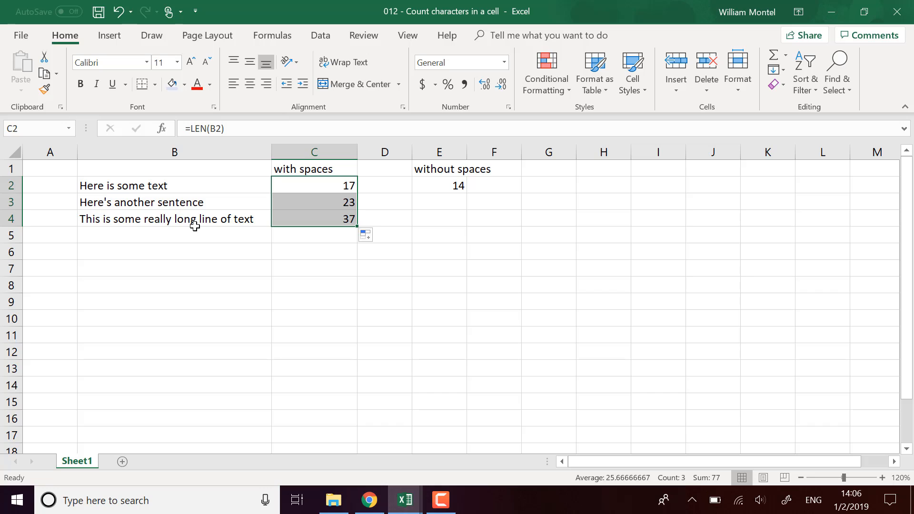
{"action": "mouse_move", "coordinate": [508, 206]}
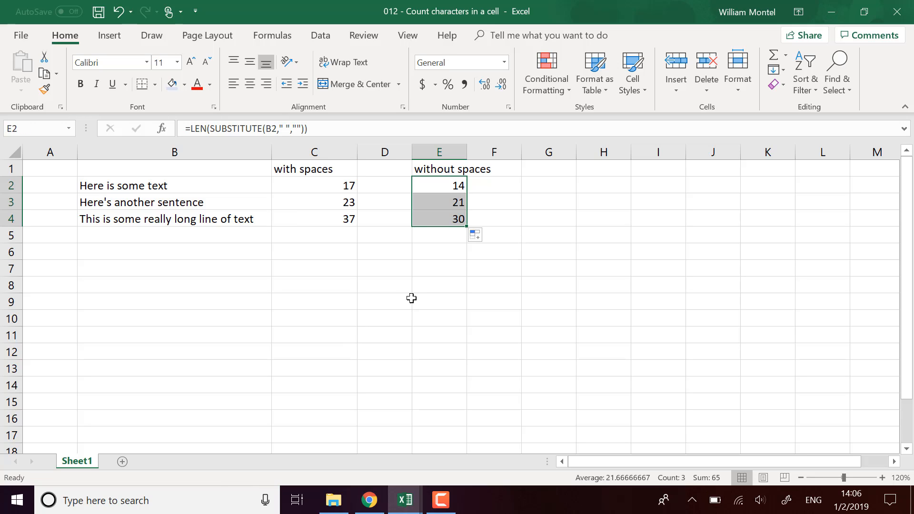
{"action": "mouse_move", "coordinate": [414, 294]}
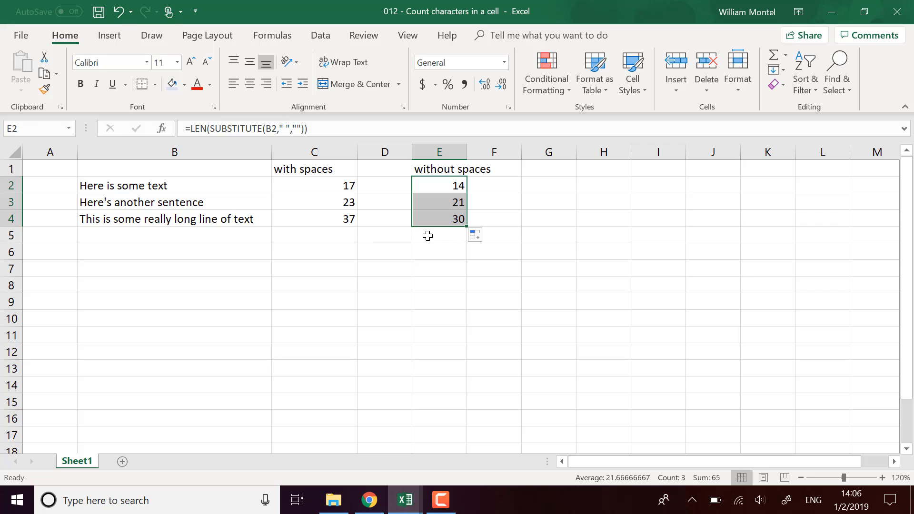
{"action": "mouse_move", "coordinate": [114, 224]}
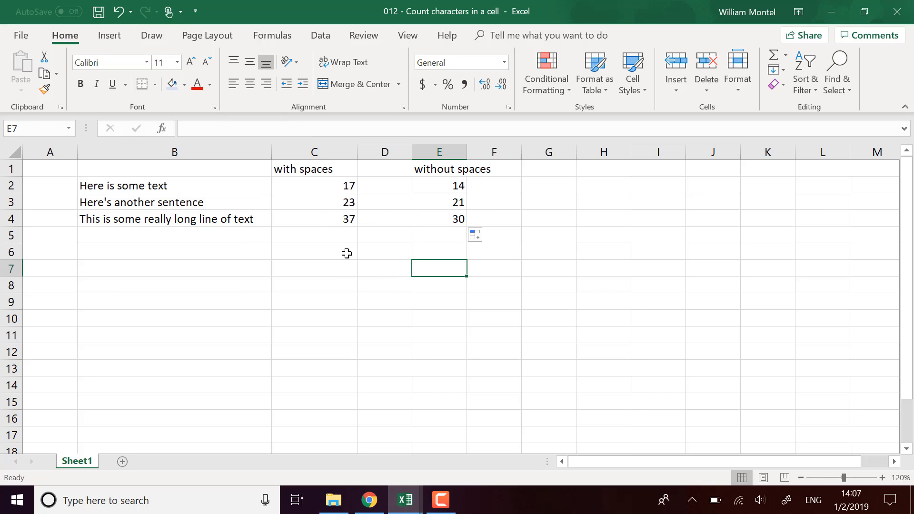
{"action": "mouse_move", "coordinate": [171, 221]}
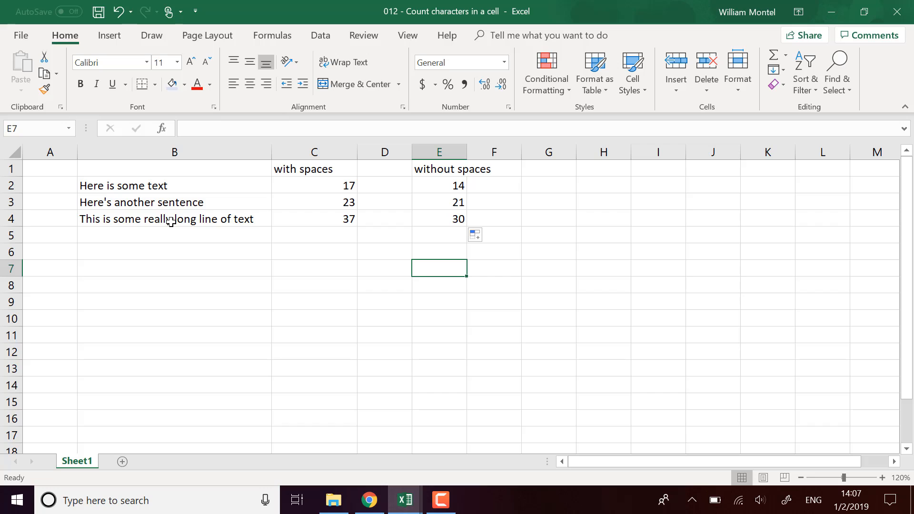
{"action": "mouse_move", "coordinate": [185, 214]}
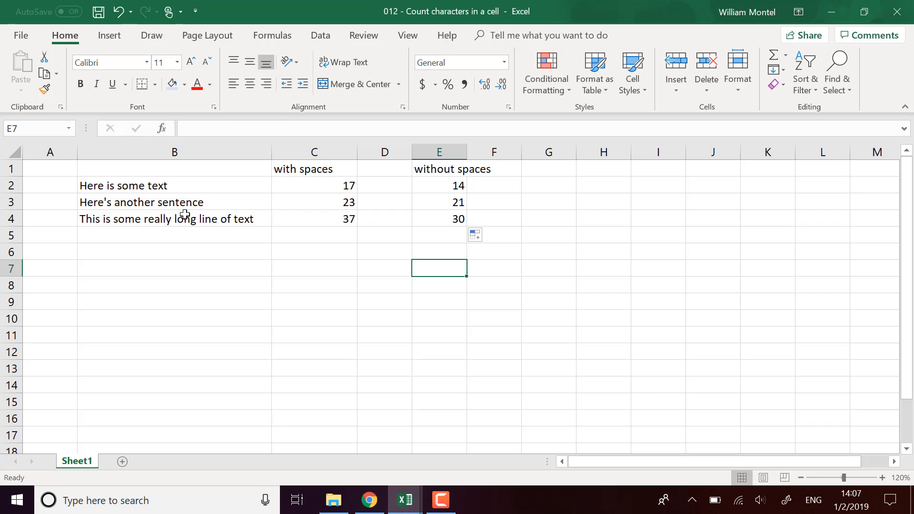
Put =SUM(C2:C4) in C5 for 77, and copy it to E5 for 65.
{"action": "left_click", "coordinate": [173, 185]}
{"action": "type", "text": "="}
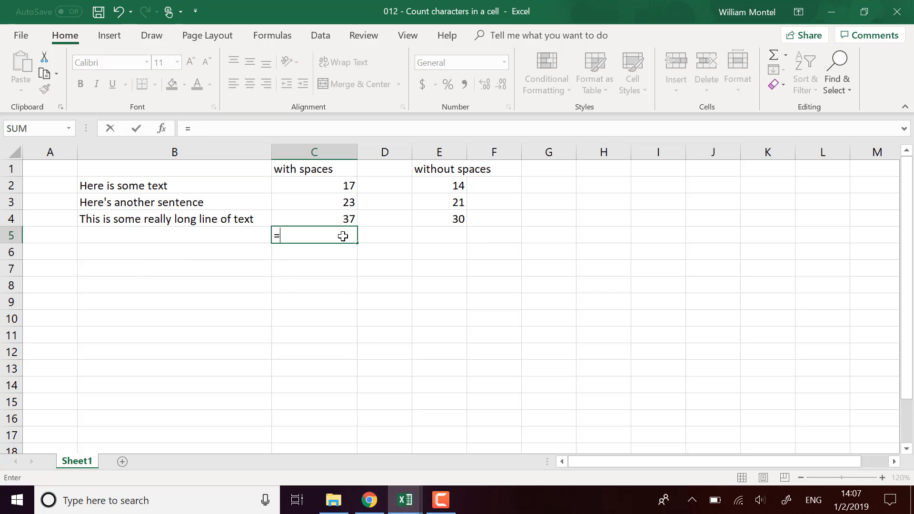
{"action": "type", "text": "sum(C2:C4"}
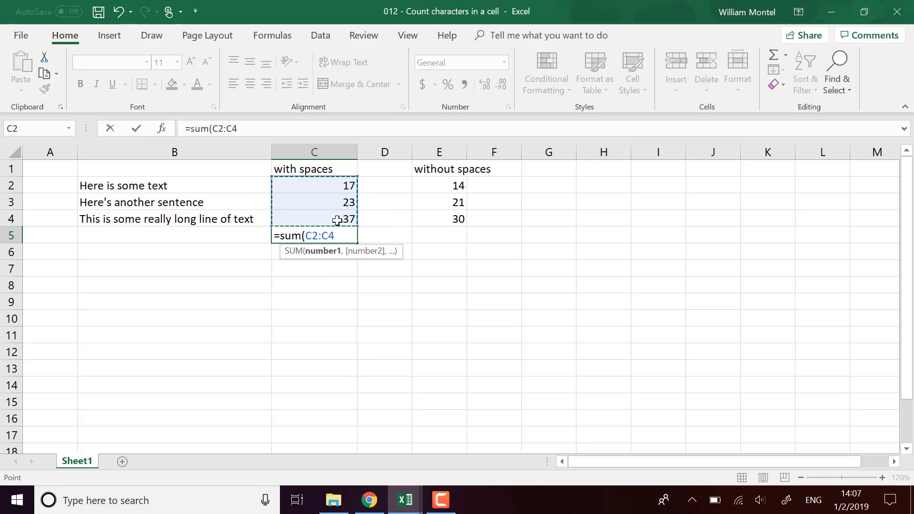
{"action": "key", "text": "enter"}
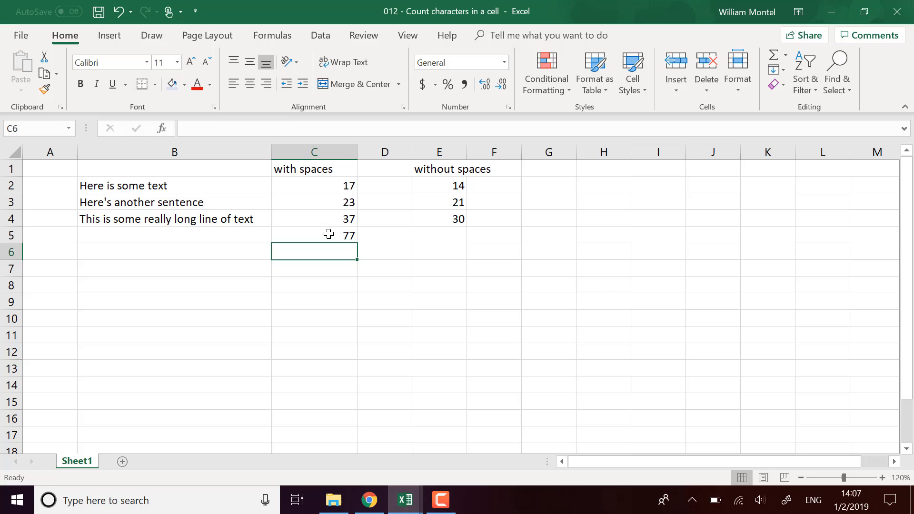
{"action": "left_click", "coordinate": [314, 235]}
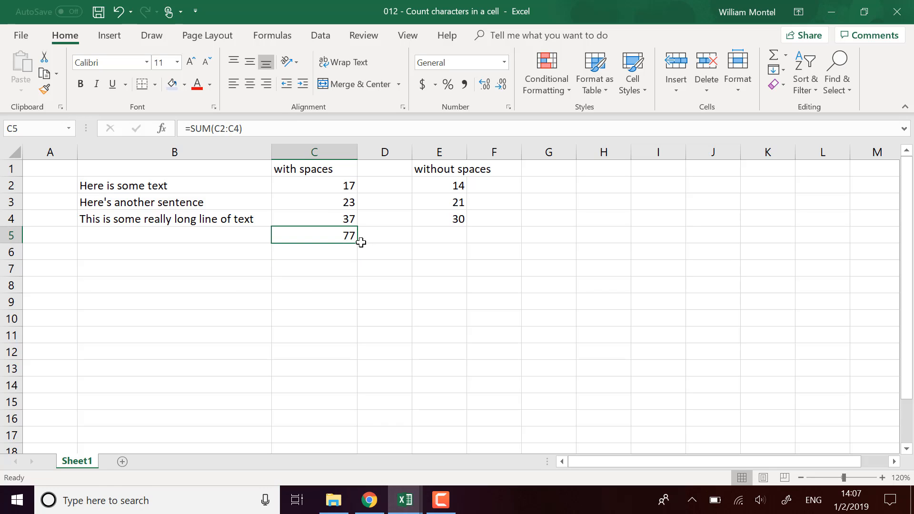
{"action": "left_click", "coordinate": [440, 235]}
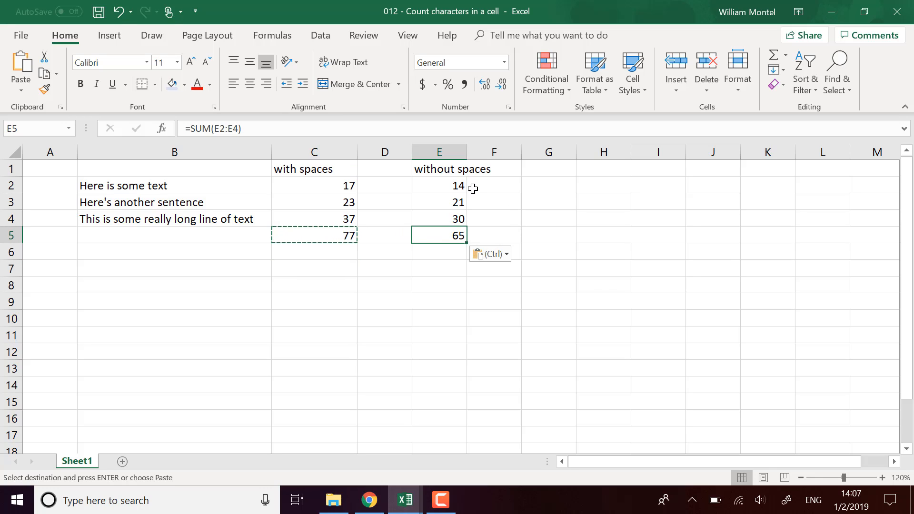
{"action": "mouse_move", "coordinate": [467, 148]}
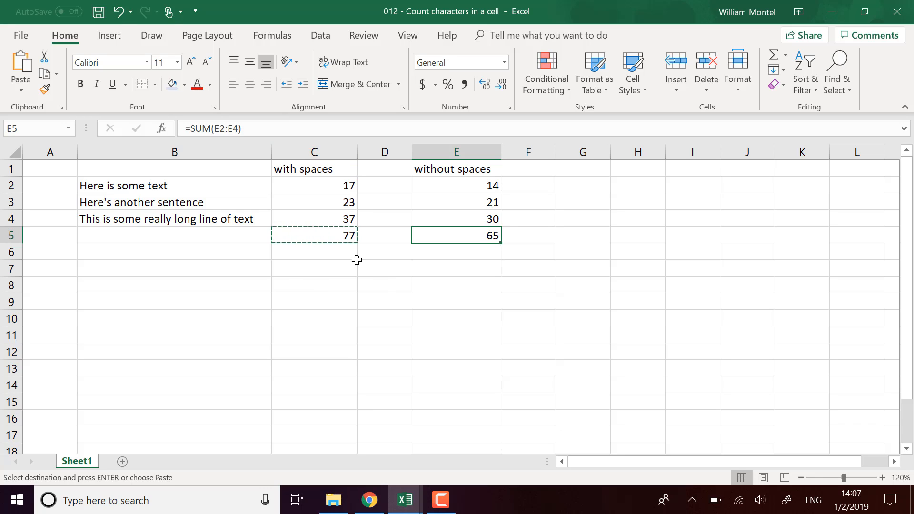
{"action": "mouse_move", "coordinate": [371, 341]}
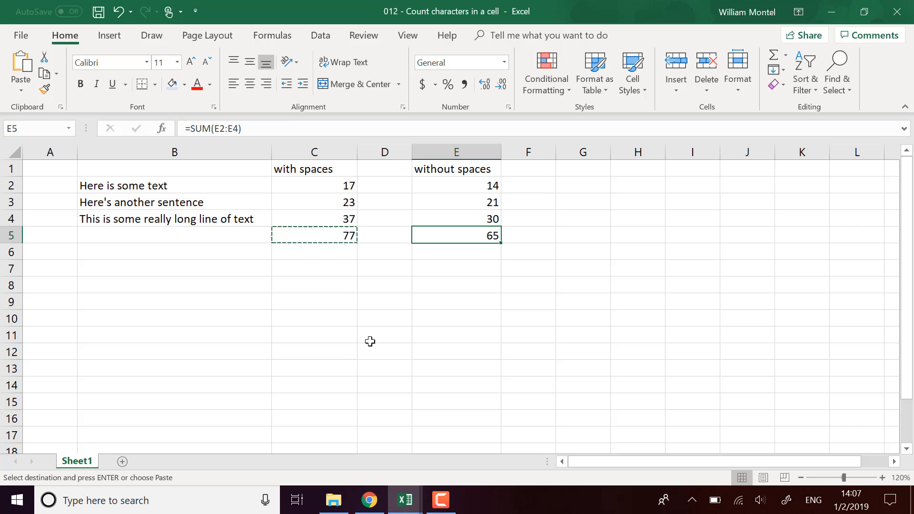
{"action": "mouse_move", "coordinate": [314, 249]}
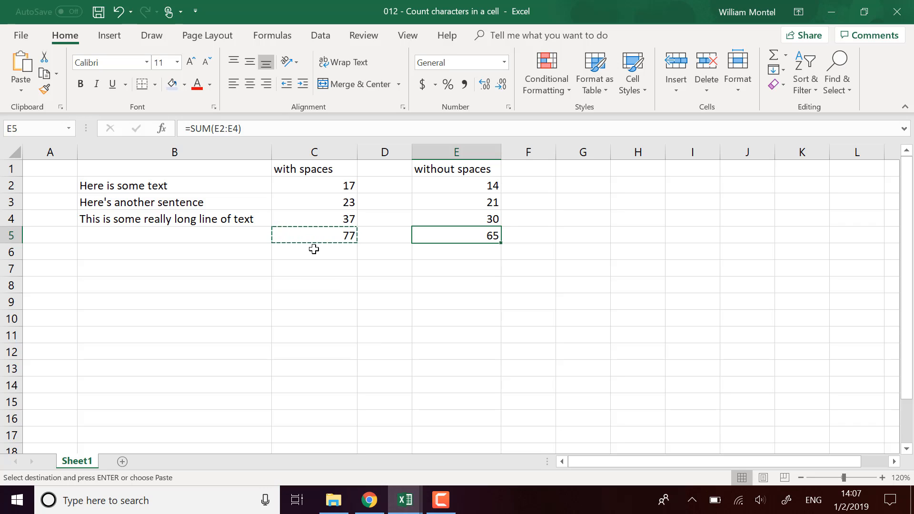